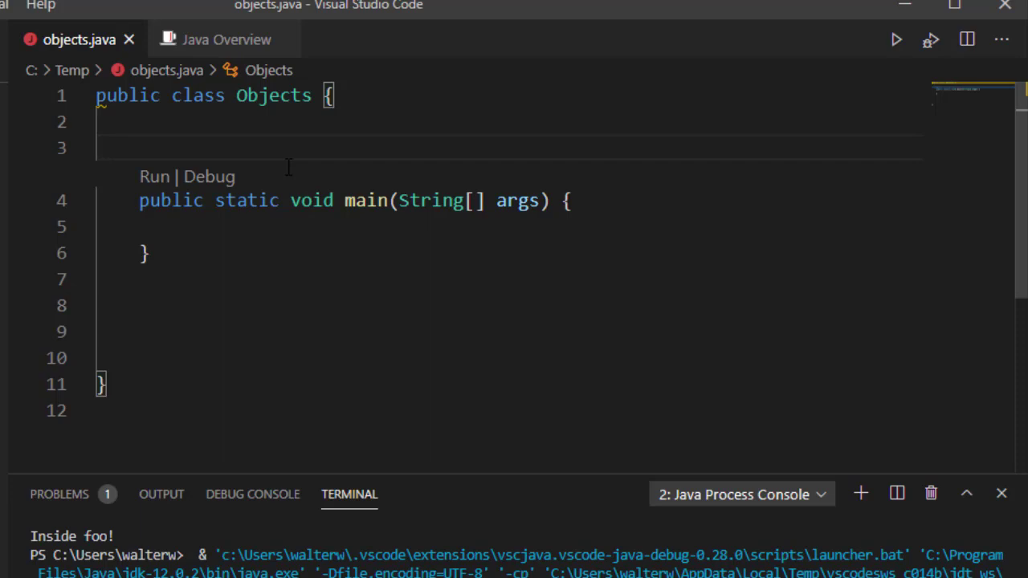
Declare the field 'int x;' on the empty line of the Objects class body.
left_click(139, 147)
type("int")
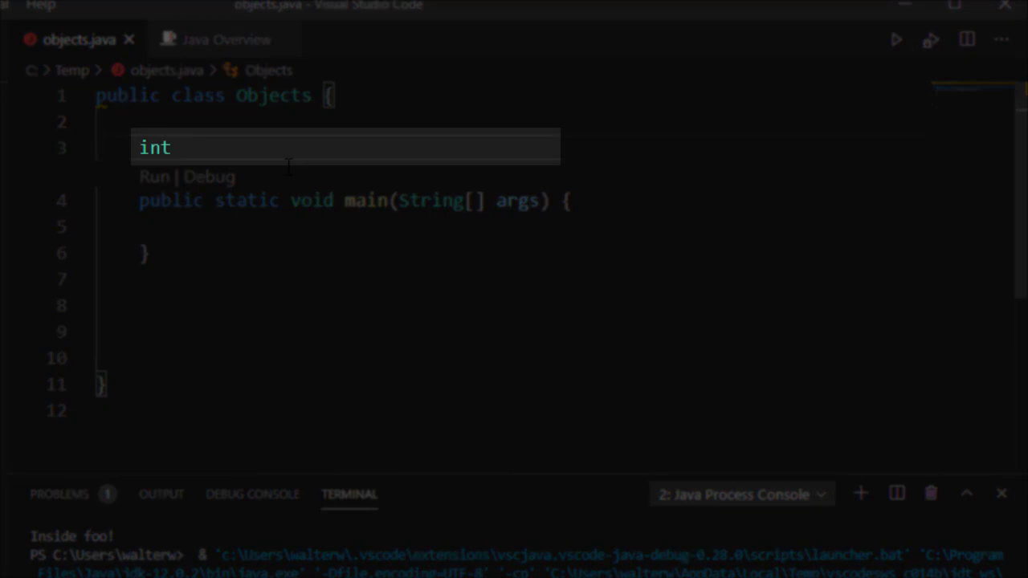
type("x;")
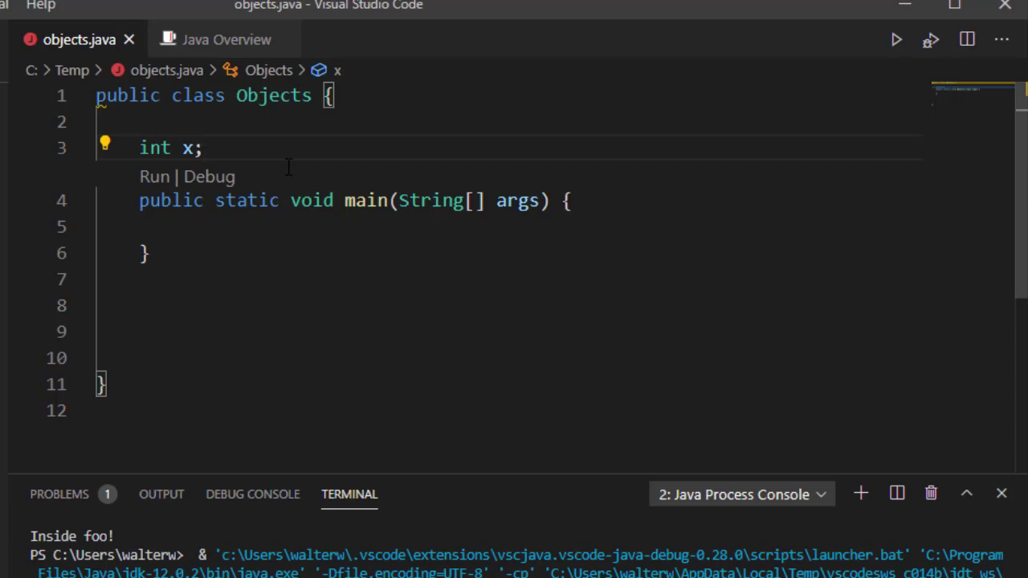
left_click(260, 226)
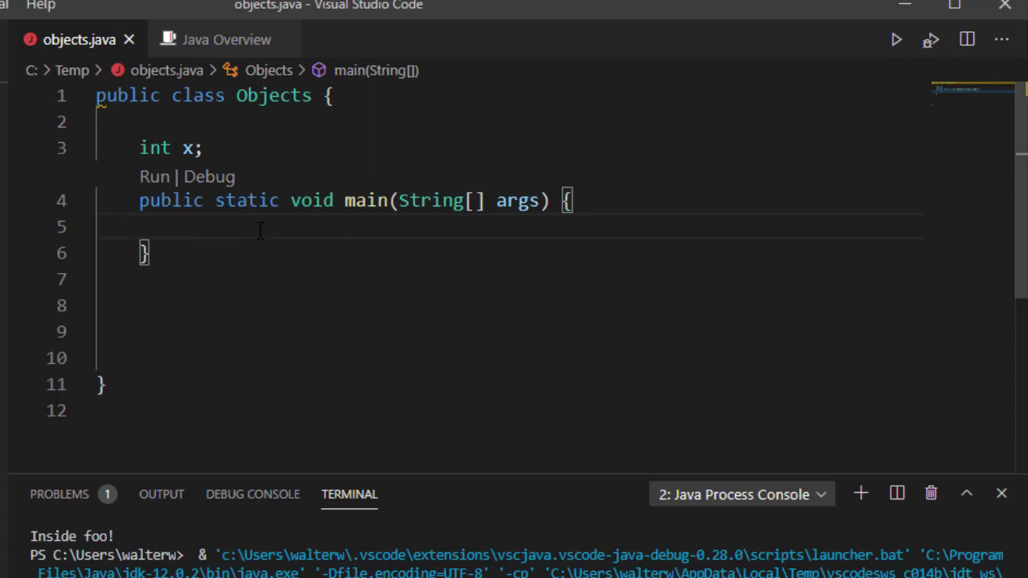
type("x = 5;")
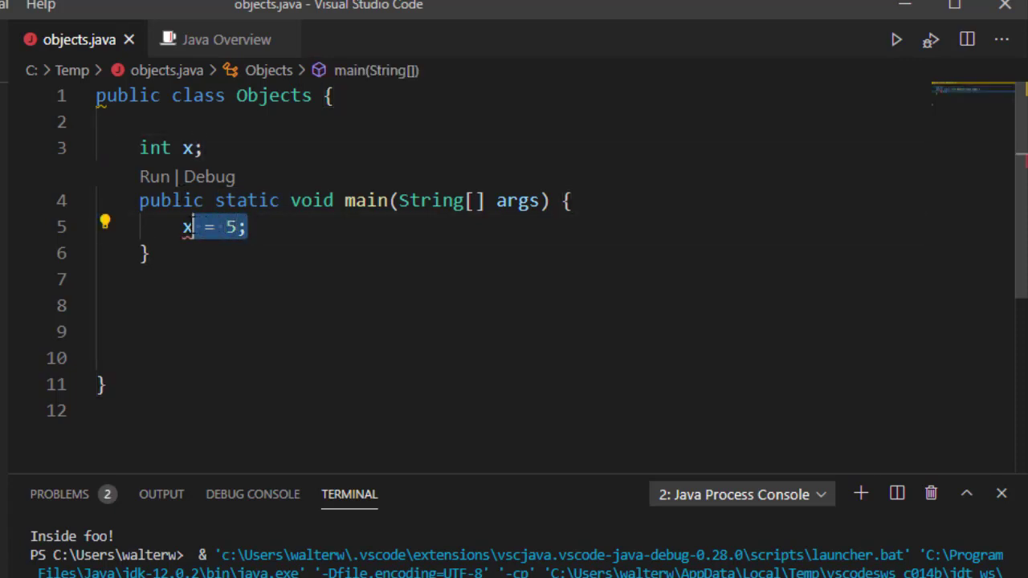
key("Delete")
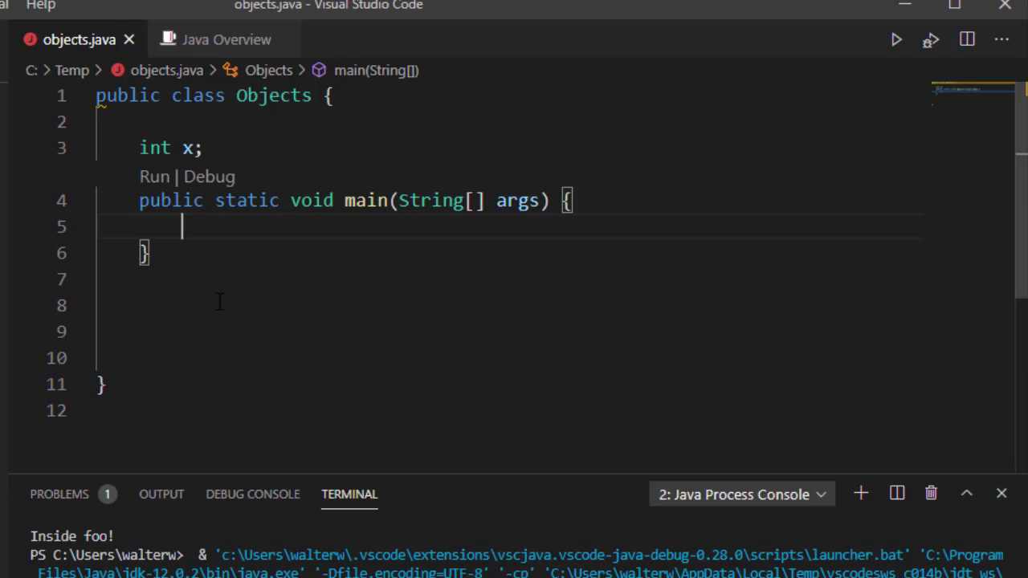
Declare 'Objects o1 = new Objects()' in main using the constructor suggestion.
type("Objects")
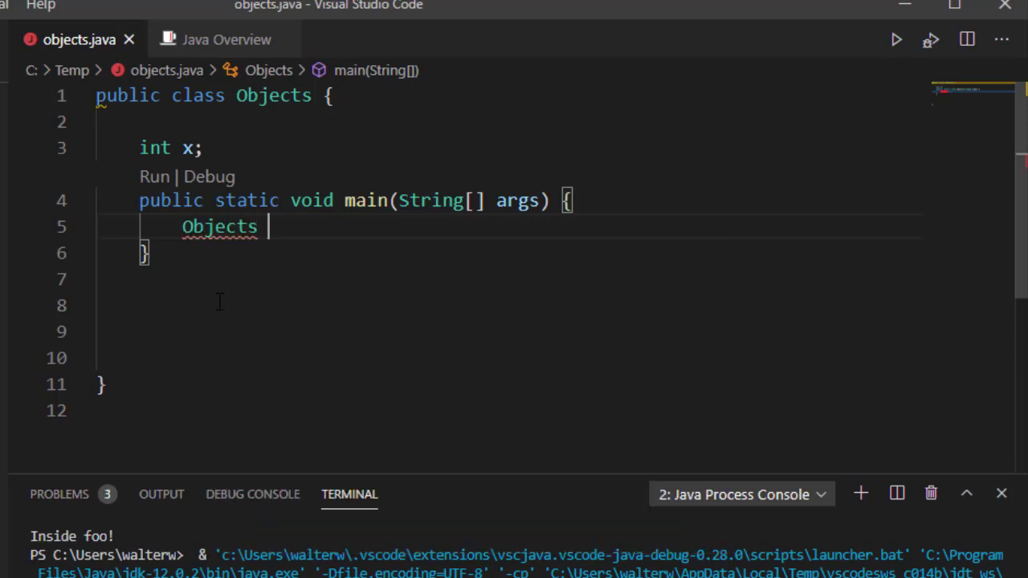
type("o")
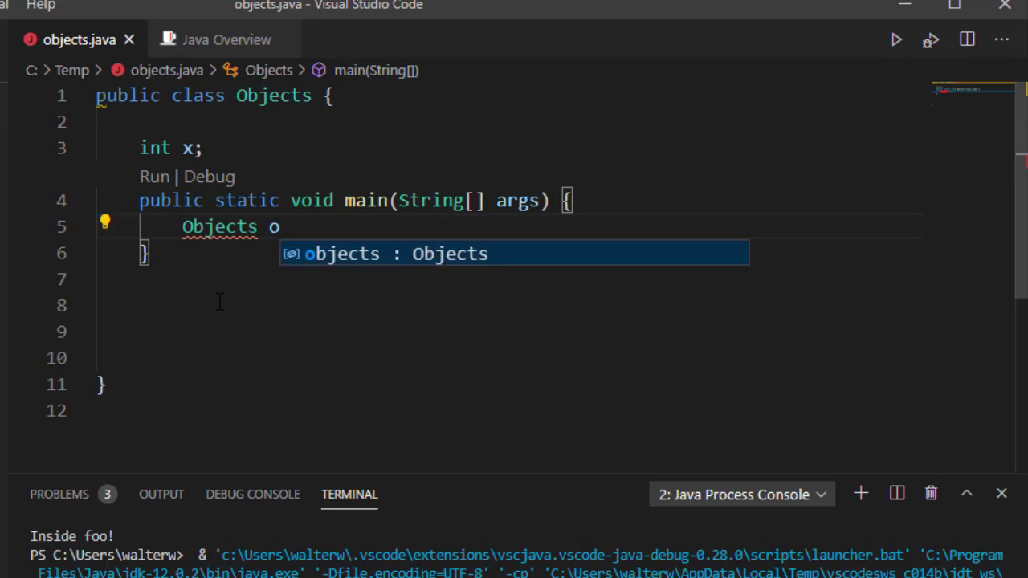
type("1 =")
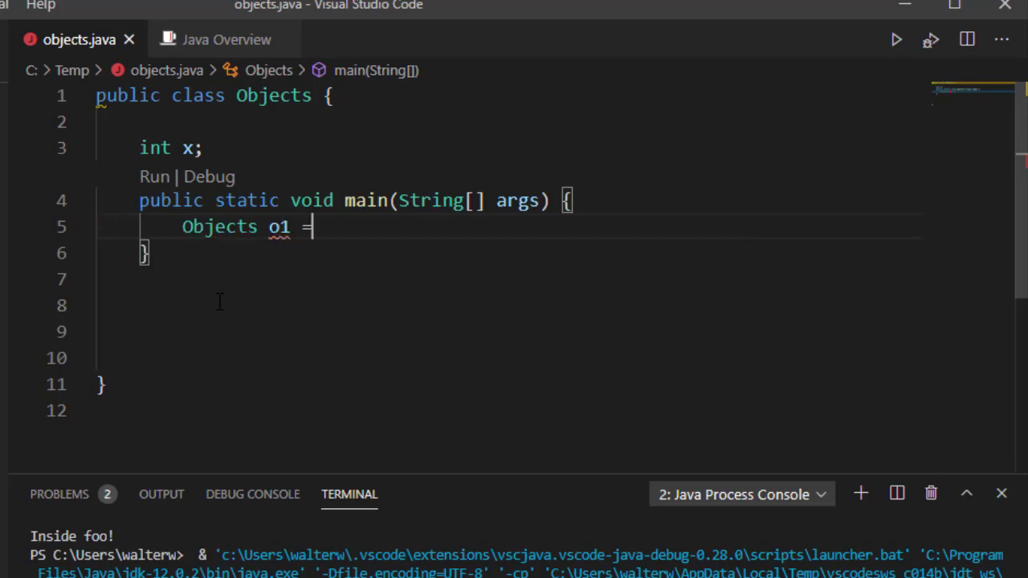
type("new Ob")
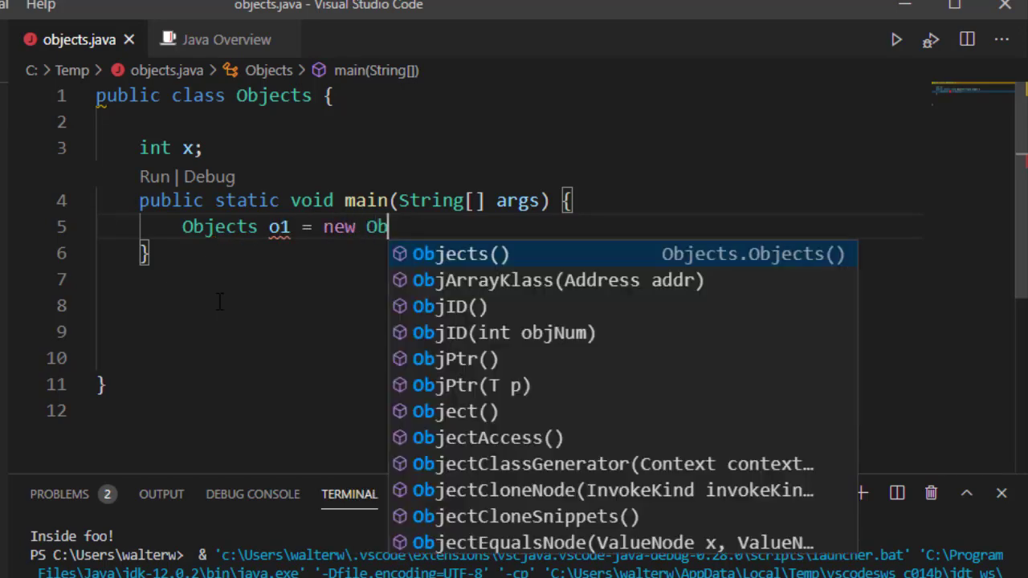
key("Tab")
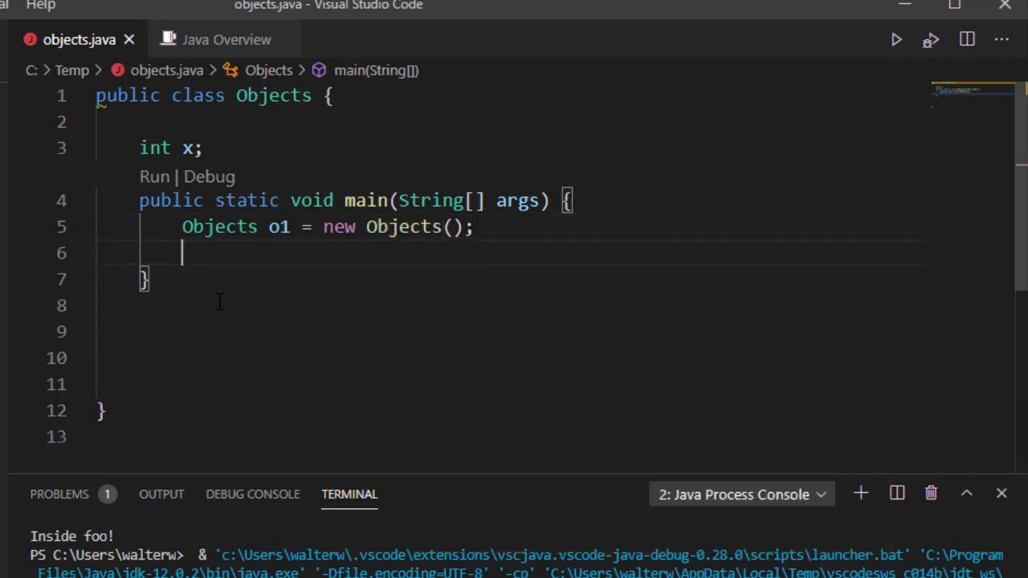
Set o1's field with 'o1.x = 5;'.
type("o1")
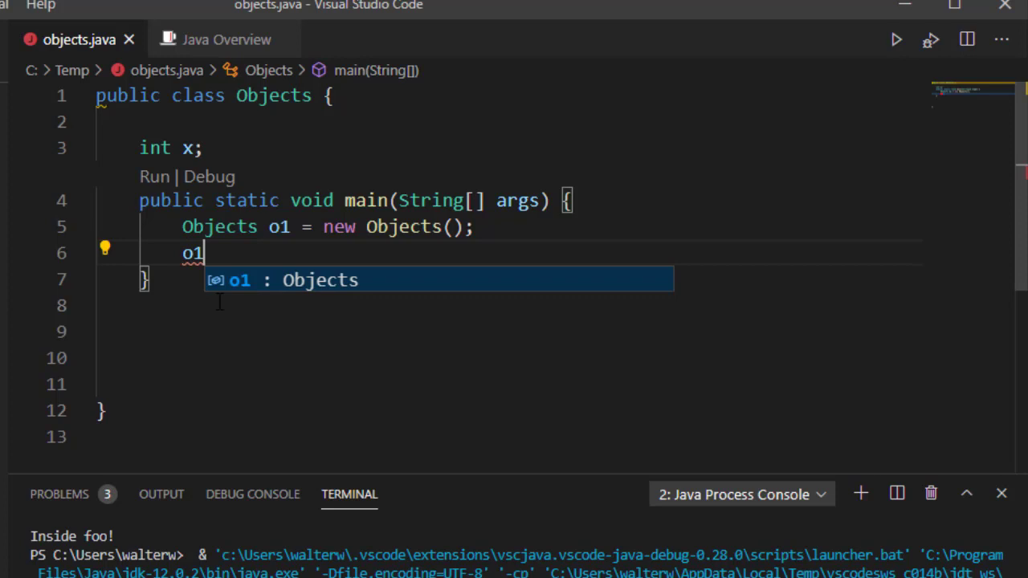
type(".x = 5")
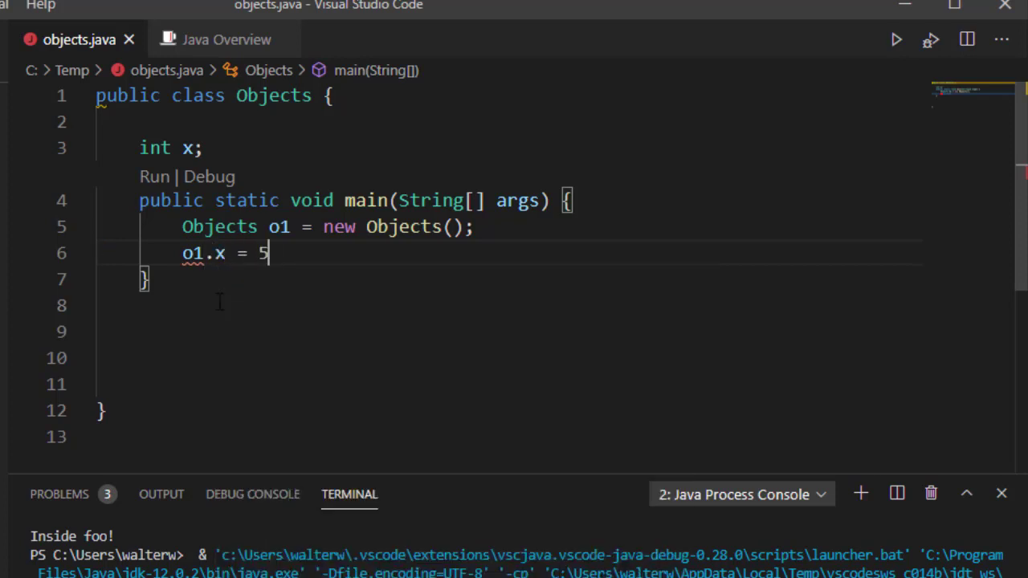
type(";")
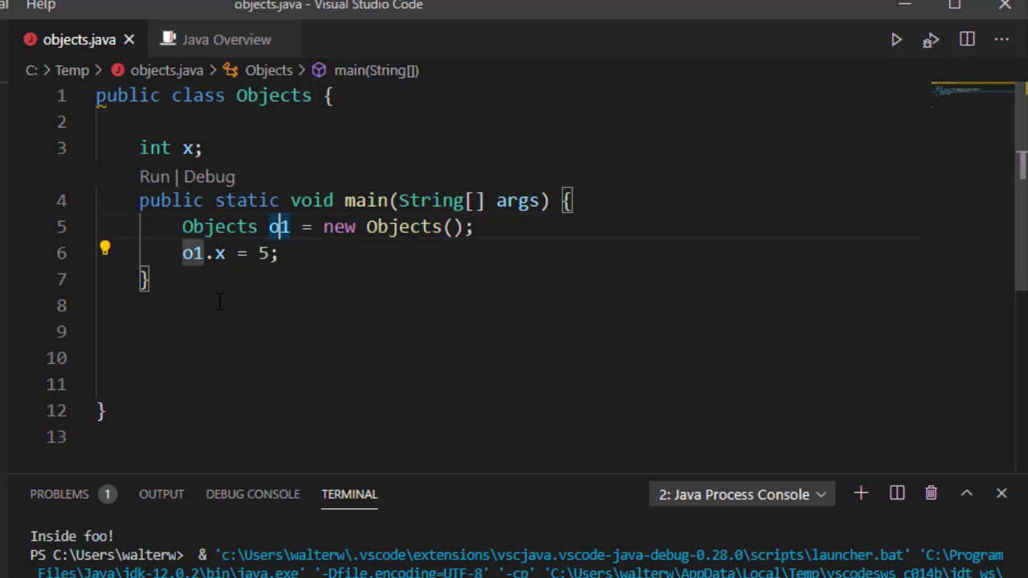
Add 'Objects o2 = new Objects()' and the assignment 'o2.x = 13;' in main.
type("Ob")
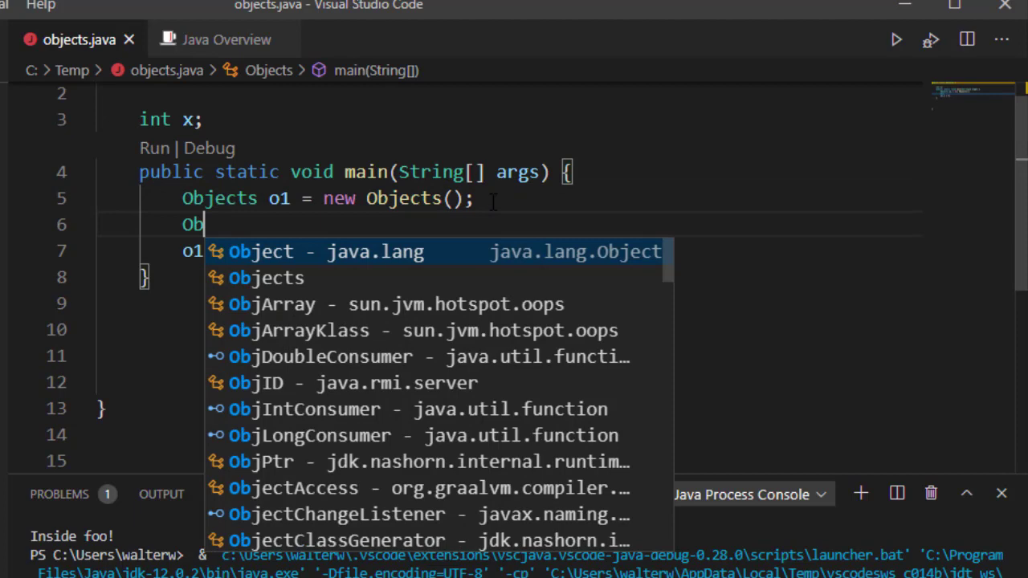
type("jects")
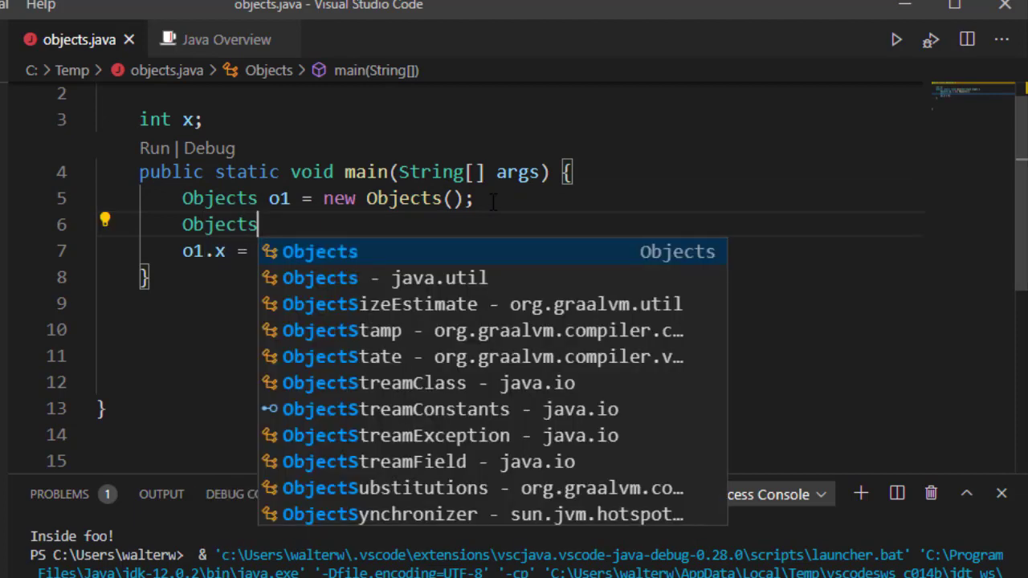
type("o2")
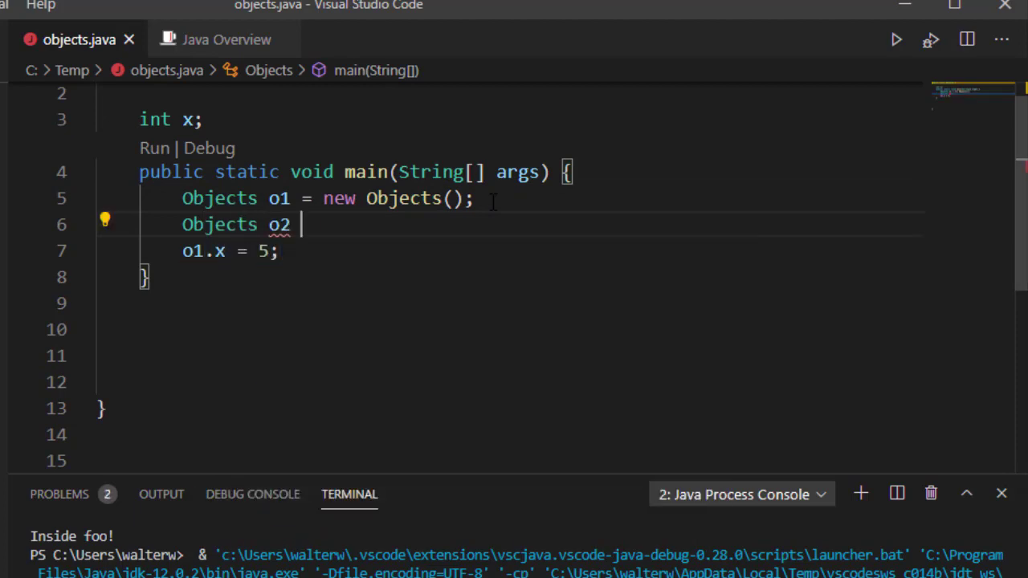
type("= new Objects();")
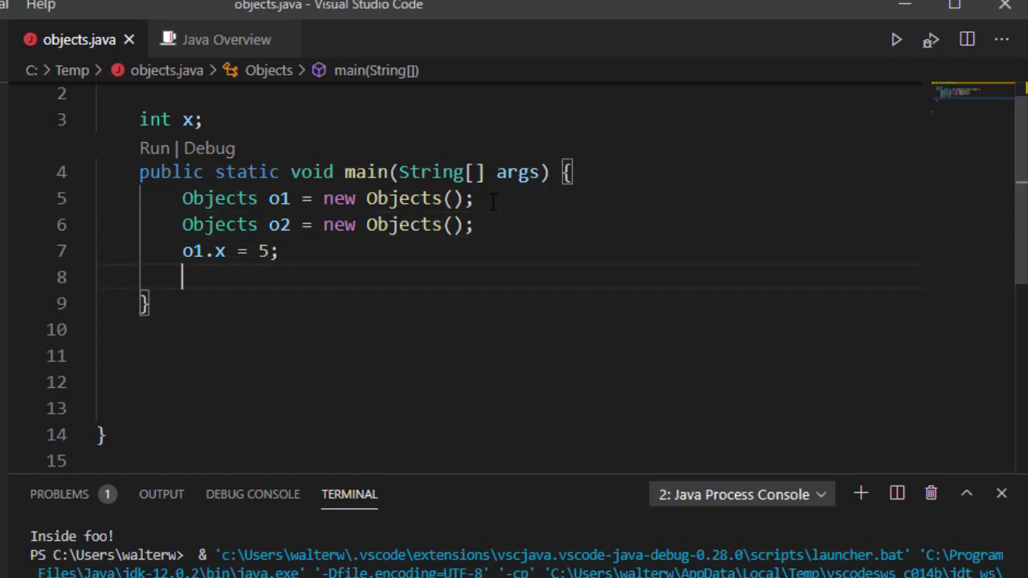
type("o2.")
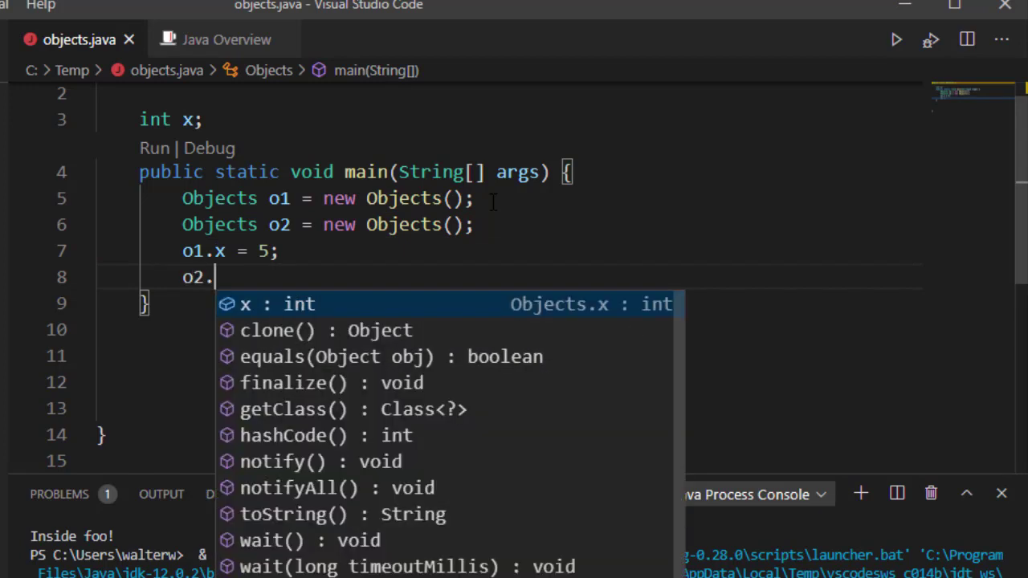
type("x = 13")
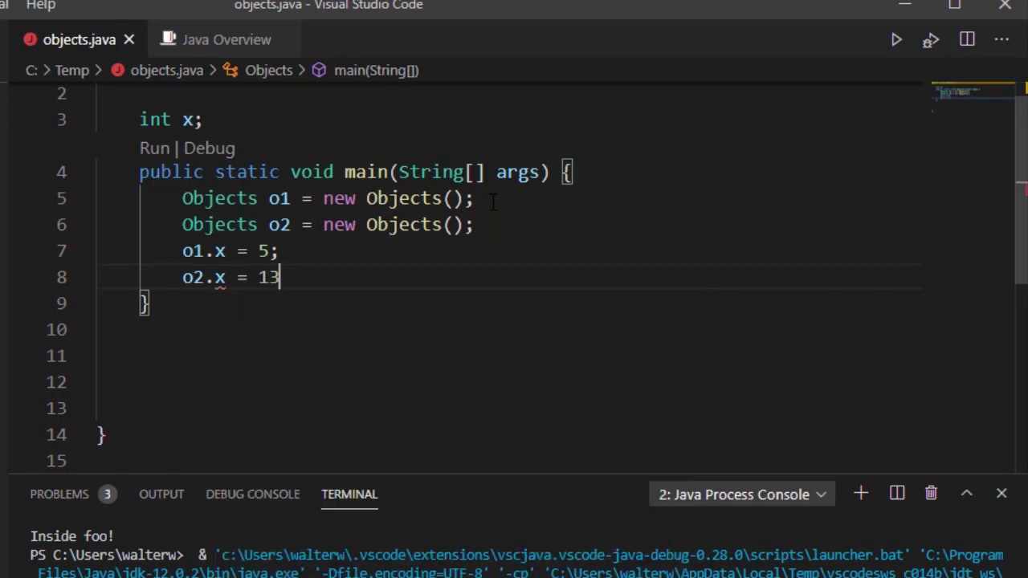
type(";")
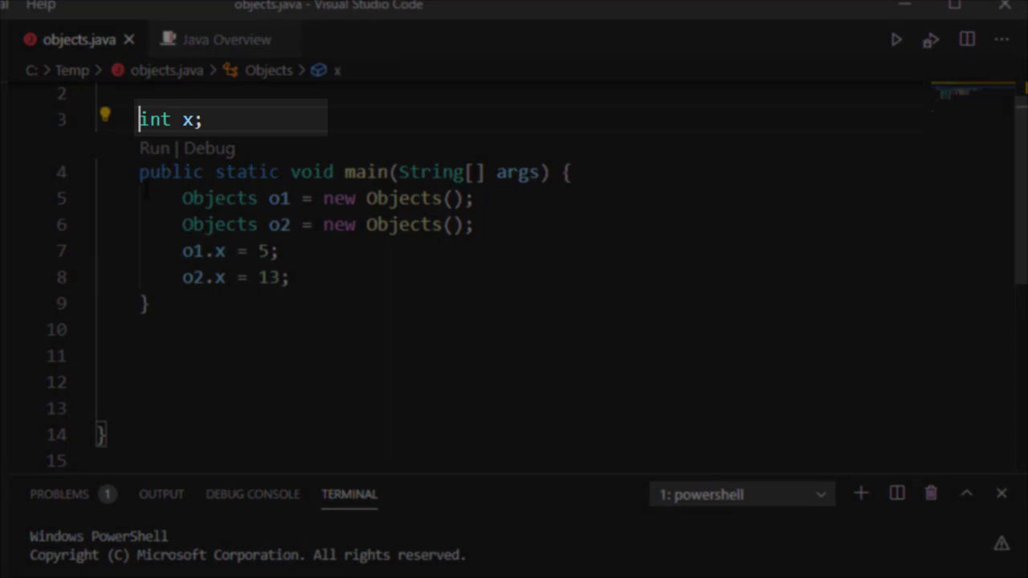
Add the 'private' modifier to int x, then change it to 'protected'.
type("private")
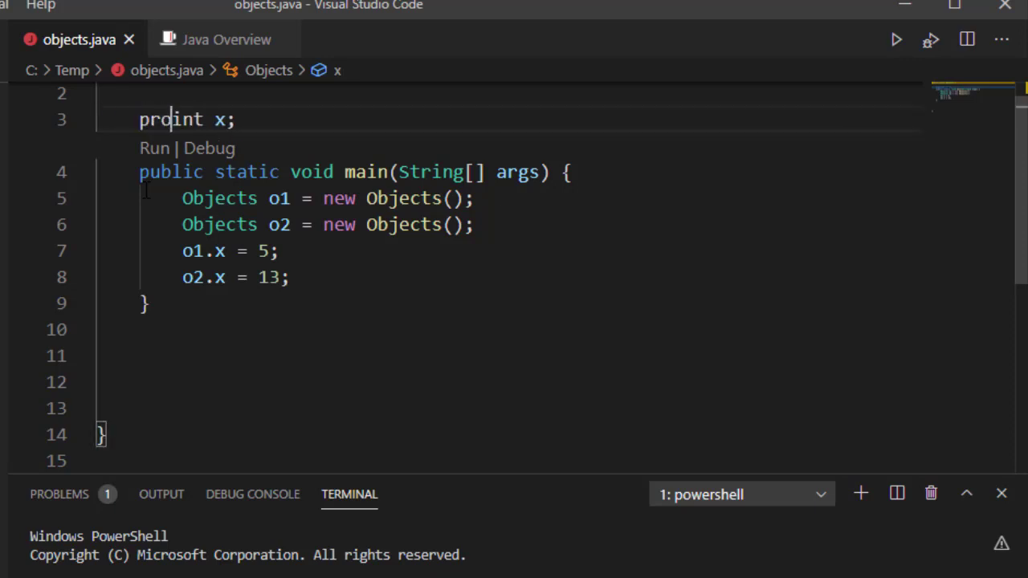
type("tected")
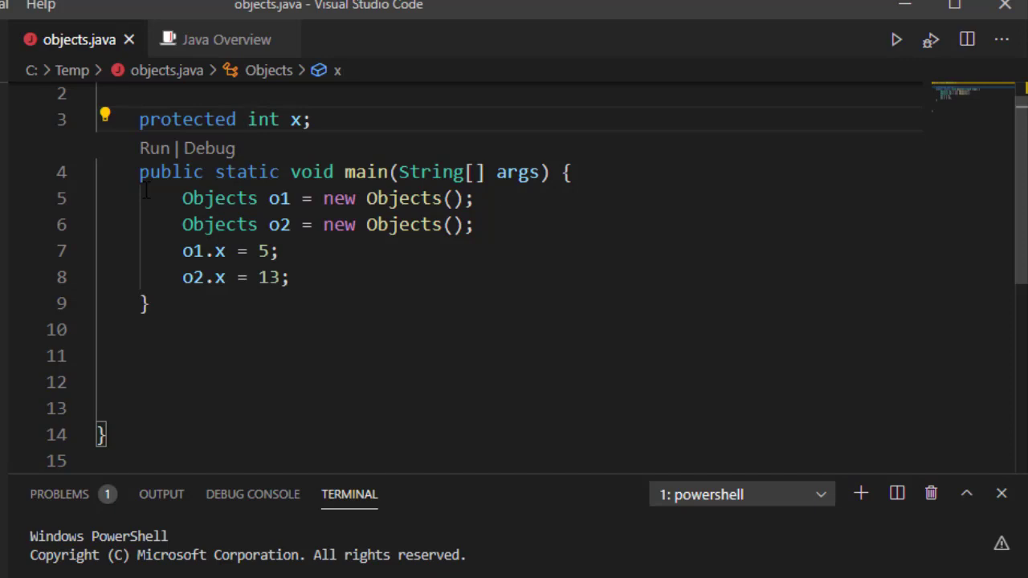
Replace 'protected' with 'public' so the field reads 'public int x;'.
left_click(245, 119)
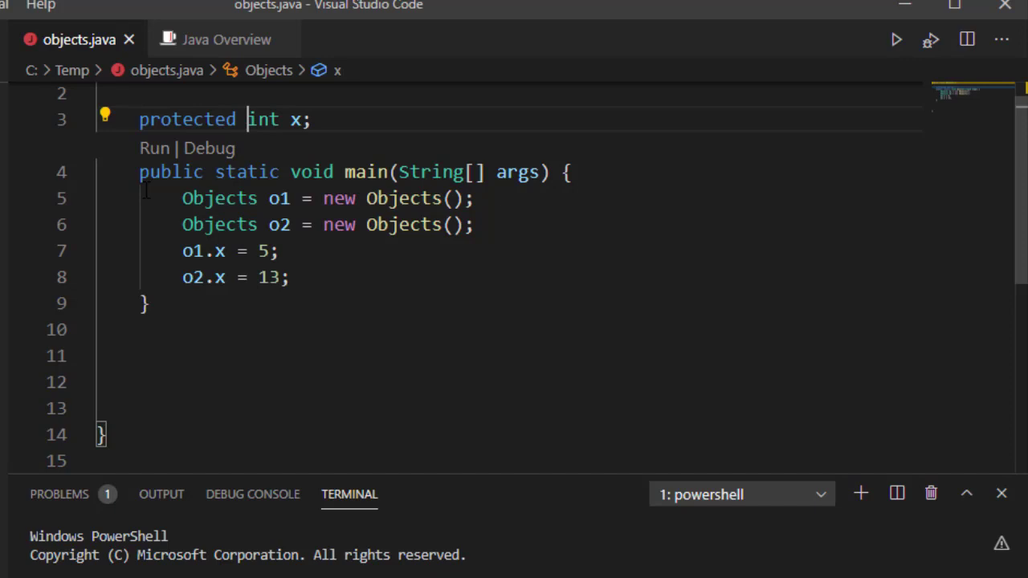
double_click(187, 119)
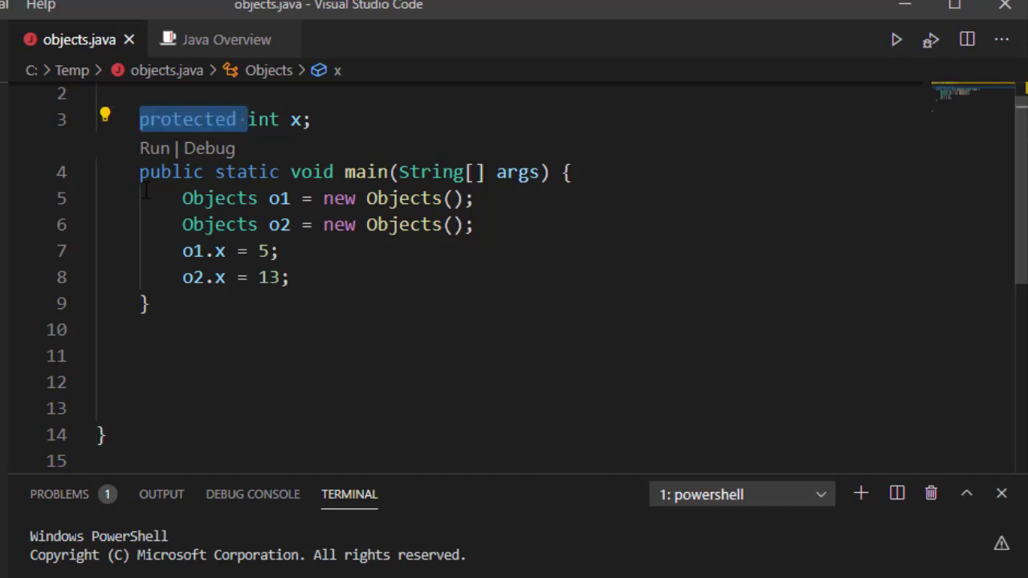
type("public")
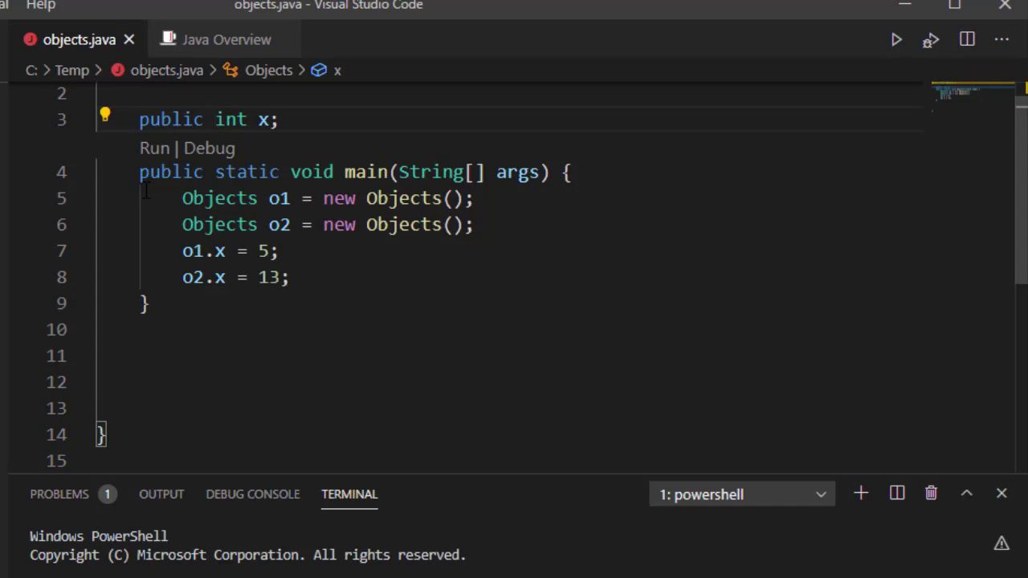